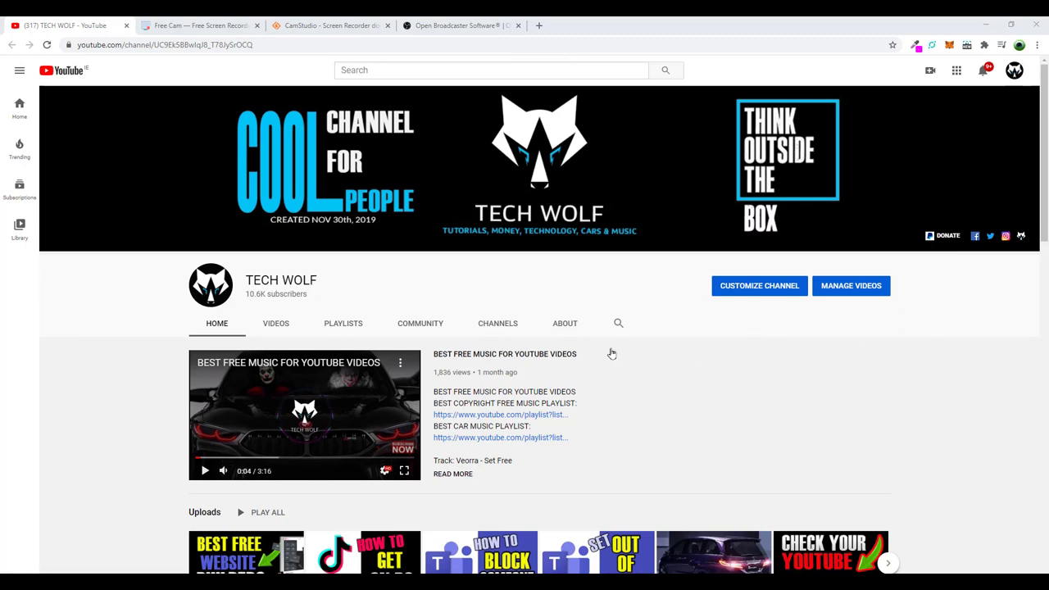
- Show the Free Cam home page and highlight its no-watermark screencast tagline
{"action": "left_click", "coordinate": [201, 26]}
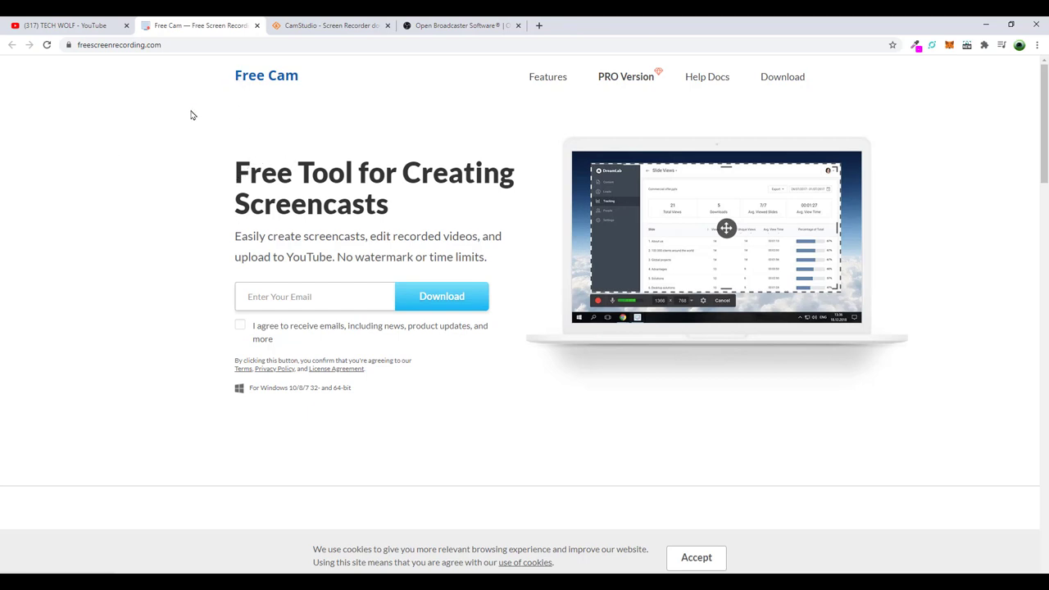
{"action": "mouse_move", "coordinate": [229, 214]}
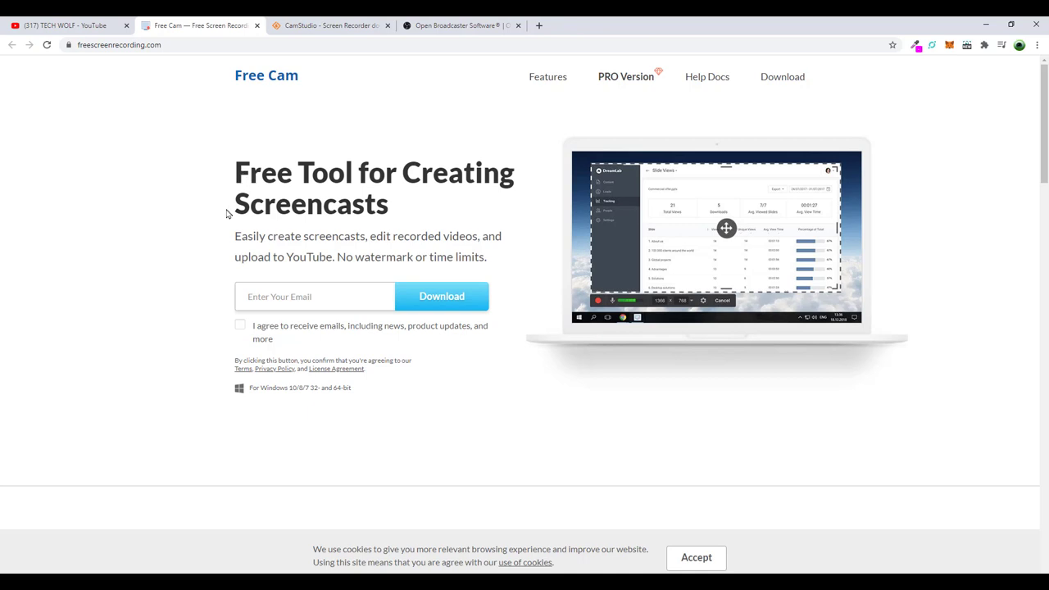
{"action": "left_click_drag", "start_coordinate": [235, 236], "coordinate": [375, 235]}
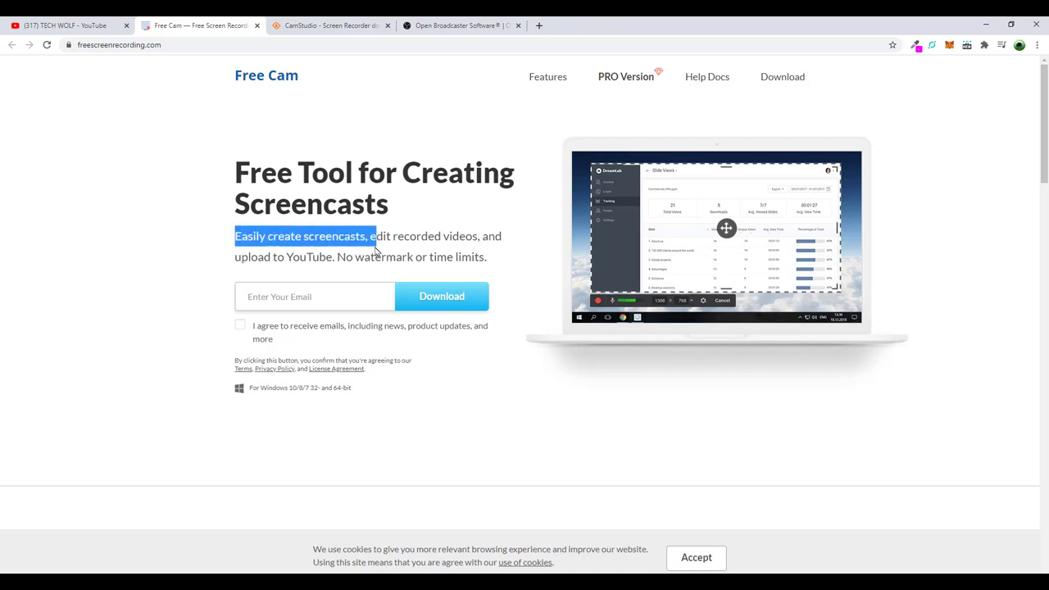
{"action": "left_click_drag", "start_coordinate": [372, 235], "coordinate": [442, 256]}
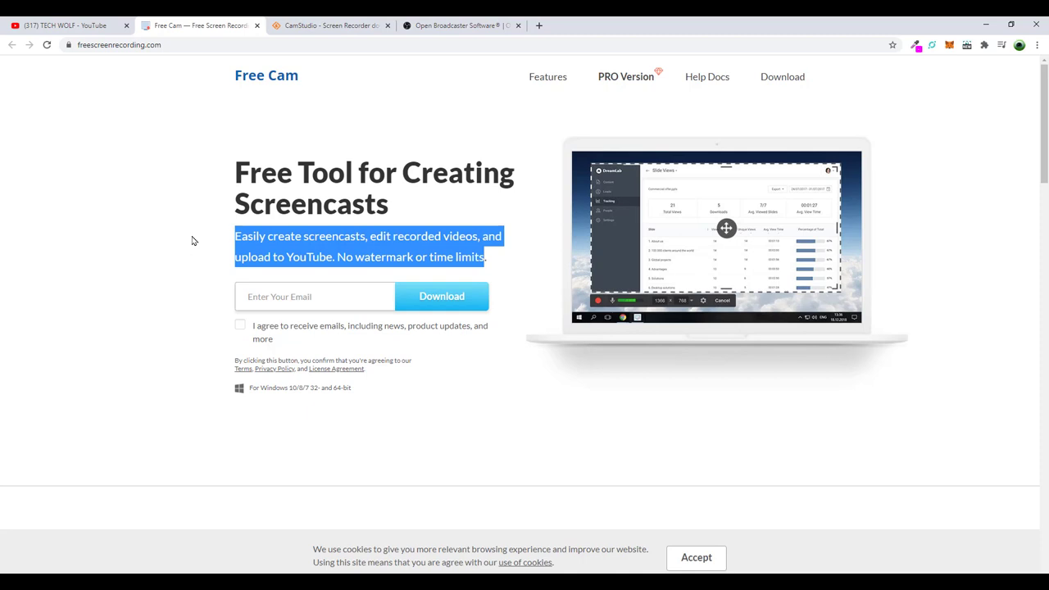
{"action": "mouse_move", "coordinate": [196, 160]}
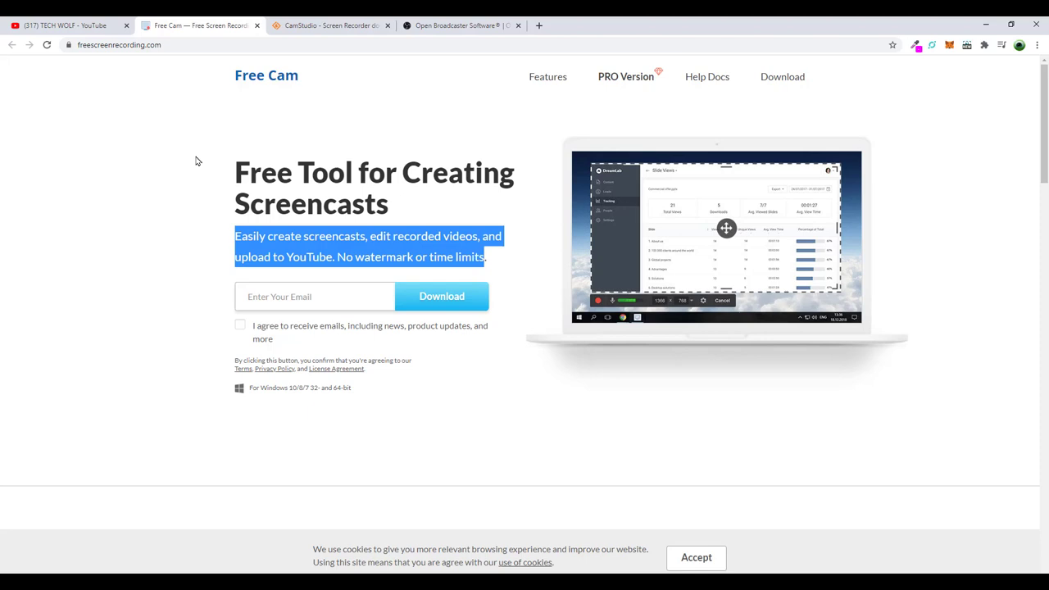
{"action": "left_click", "coordinate": [33, 274]}
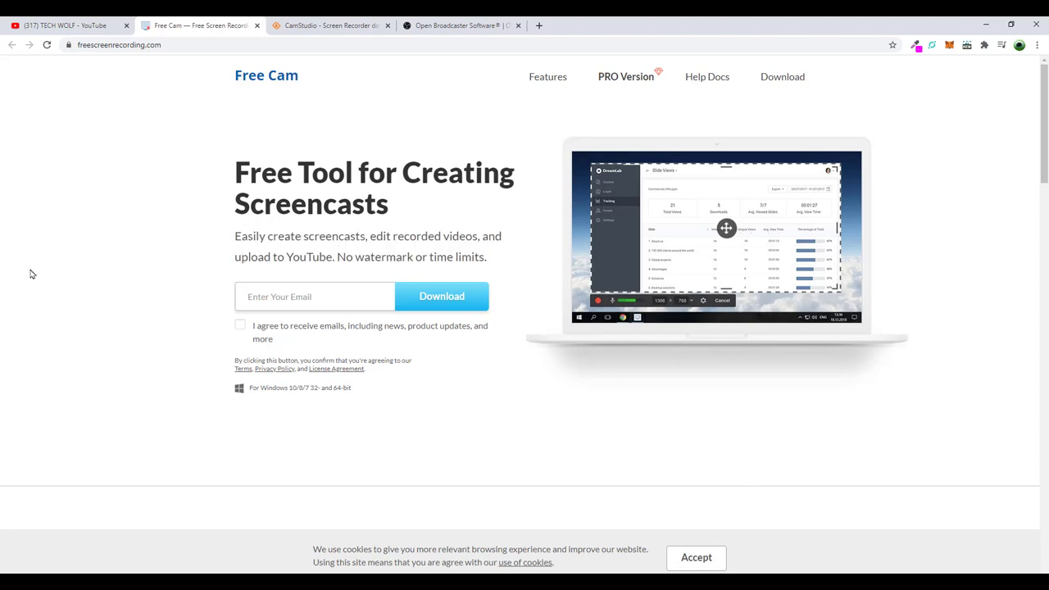
{"action": "mouse_move", "coordinate": [380, 375]}
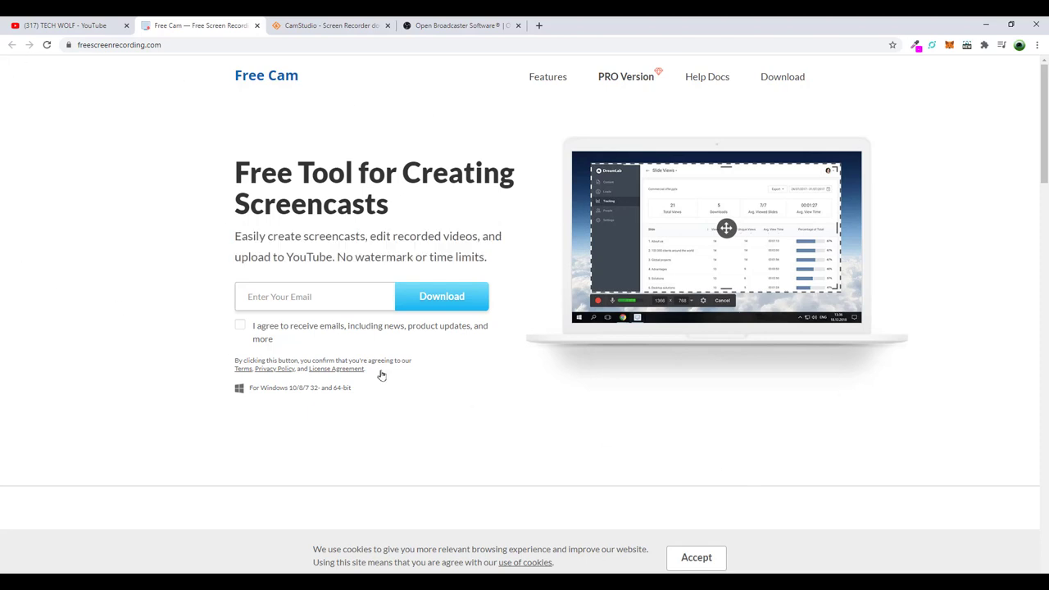
{"action": "mouse_move", "coordinate": [574, 341]}
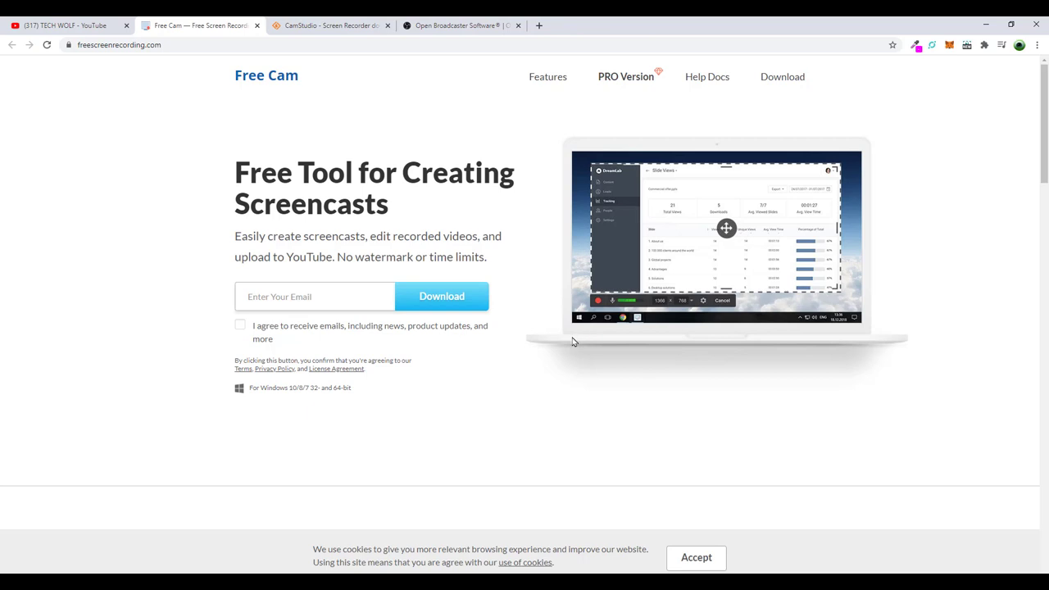
{"action": "mouse_move", "coordinate": [102, 133]}
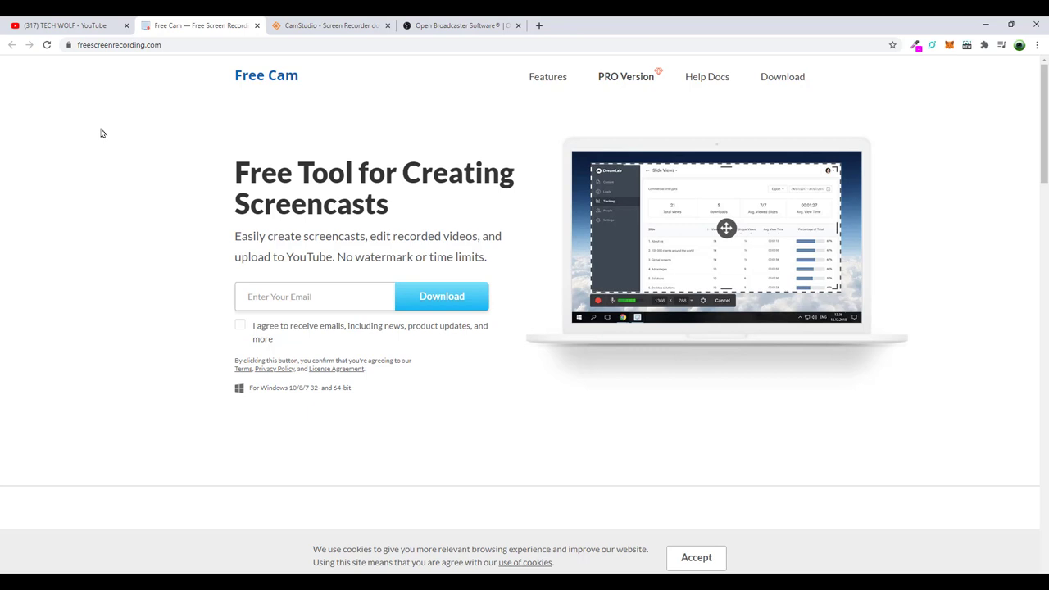
- Show the CamStudio SourceForge page and scroll through its summary and feature list
{"action": "left_click", "coordinate": [328, 26]}
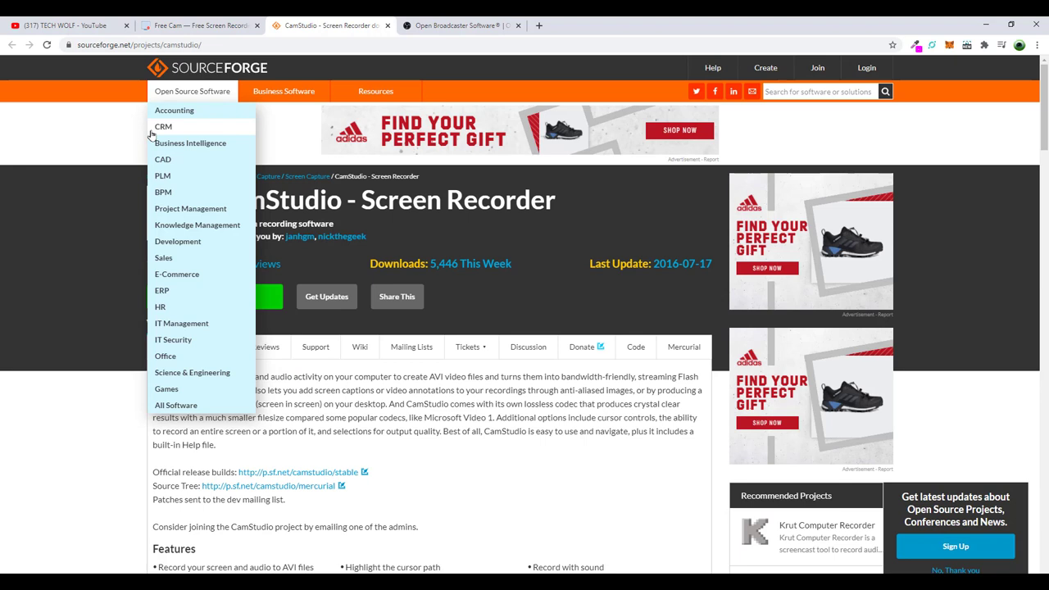
{"action": "left_click", "coordinate": [23, 231]}
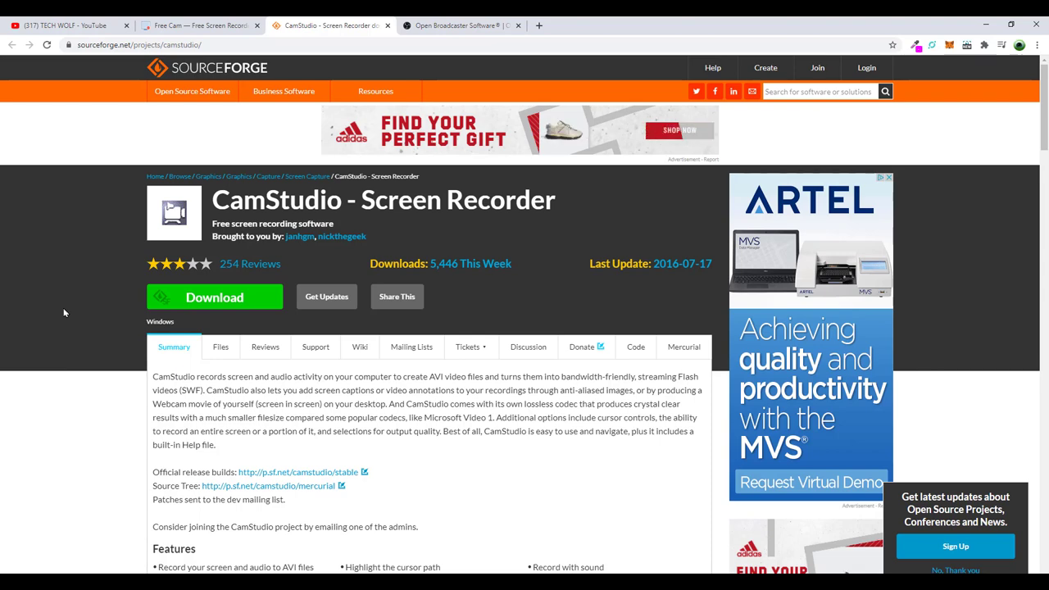
{"action": "scroll", "scroll_direction": "down", "scroll_amount": 3}
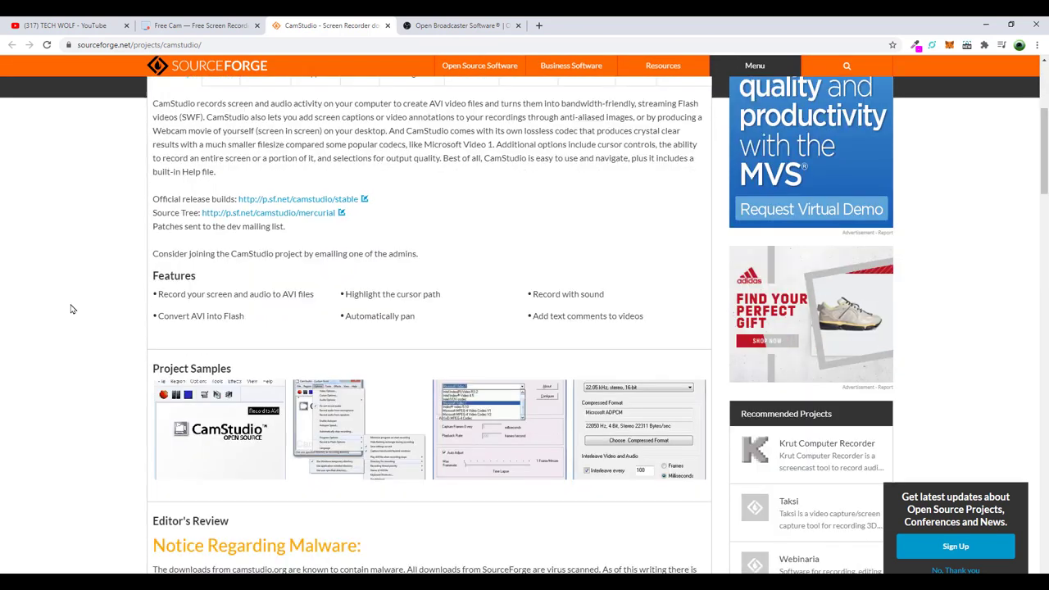
{"action": "scroll", "scroll_direction": "up", "scroll_amount": 3}
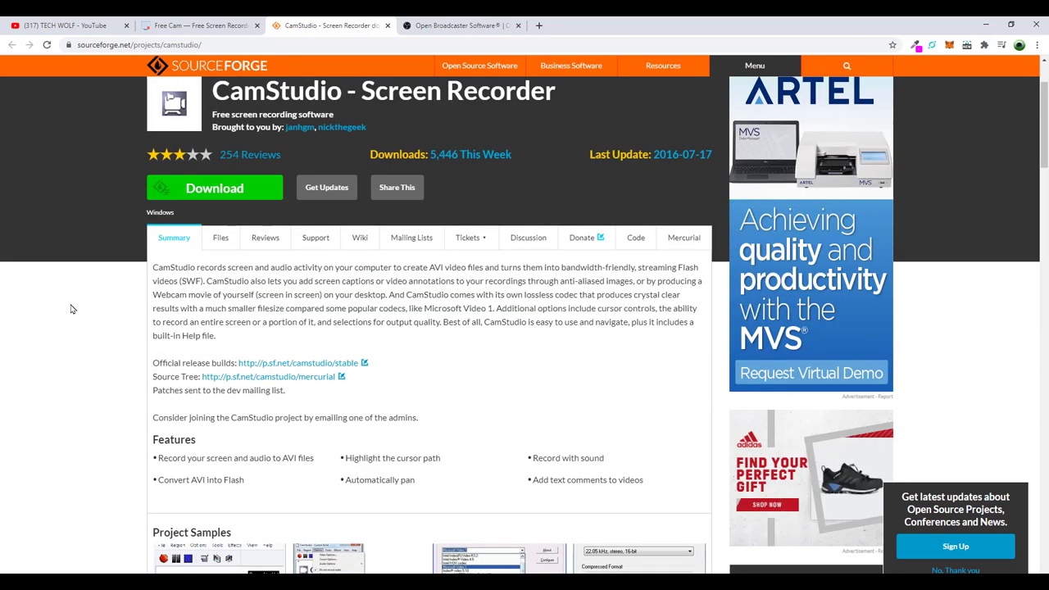
{"action": "mouse_move", "coordinate": [92, 305]}
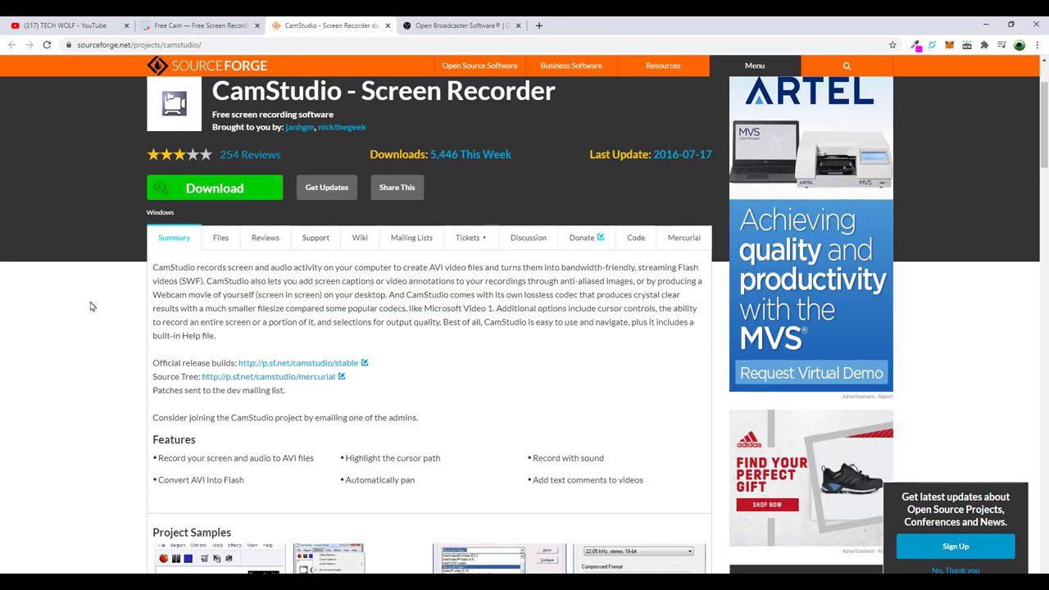
{"action": "scroll", "scroll_direction": "down", "scroll_amount": 3}
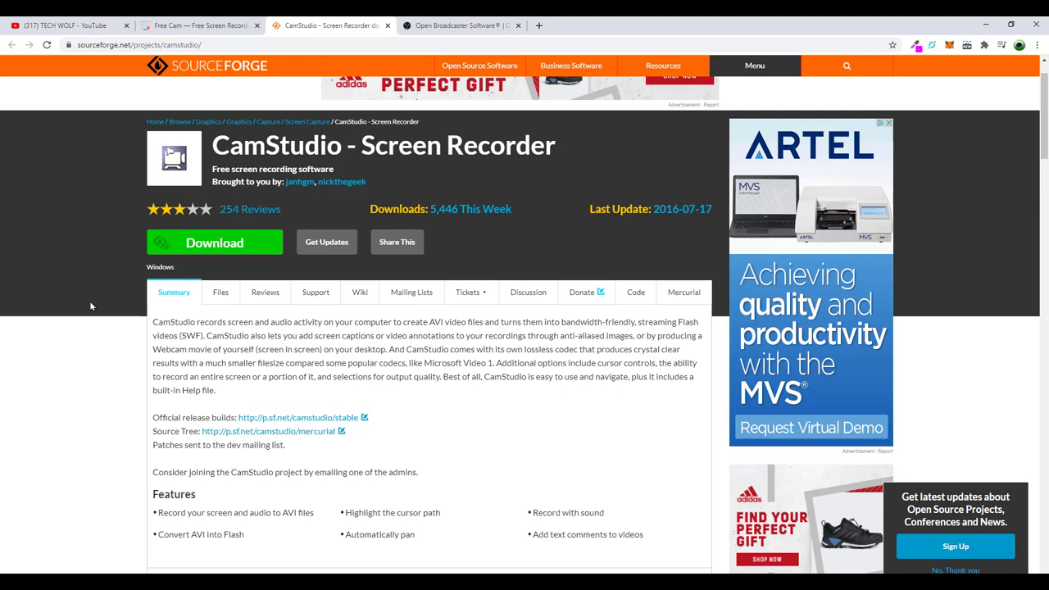
{"action": "scroll", "scroll_direction": "down", "scroll_amount": 3}
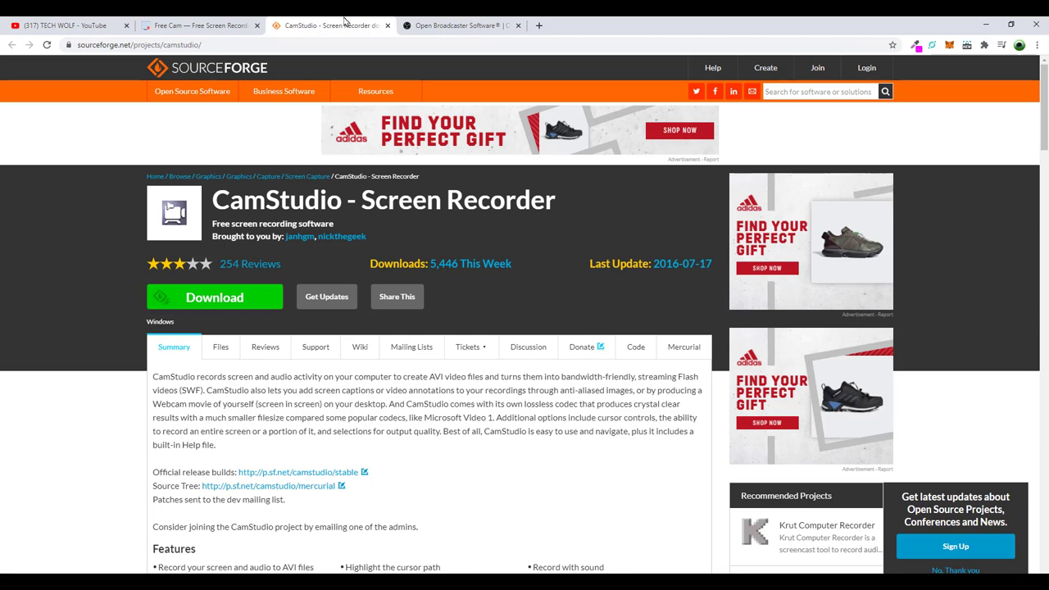
- Switch to the obsproject.com home page showing OBS Studio
{"action": "left_click", "coordinate": [458, 25]}
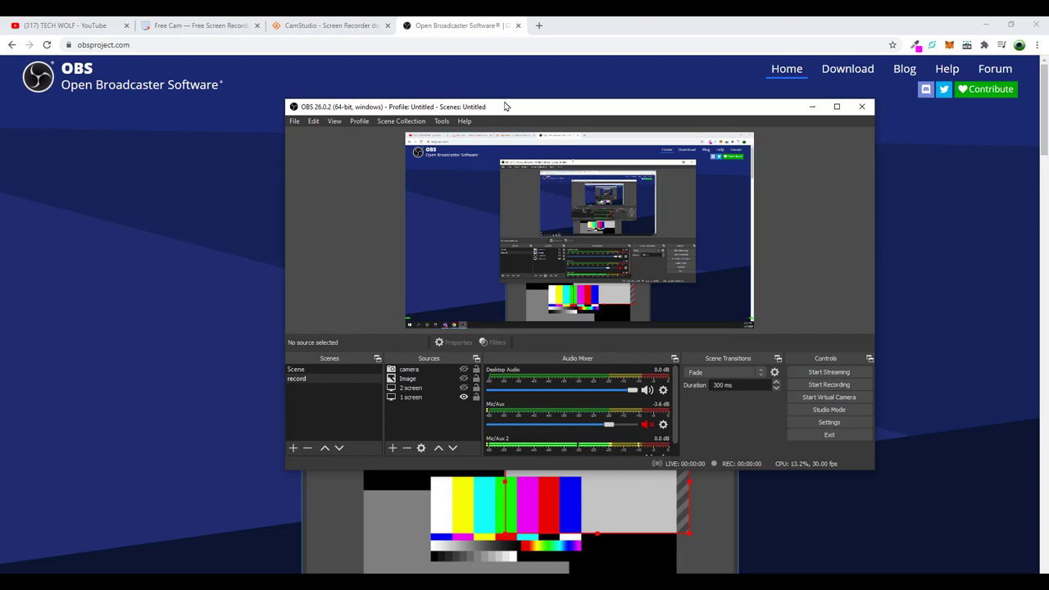
{"action": "left_click_drag", "start_coordinate": [500, 106], "coordinate": [480, 102]}
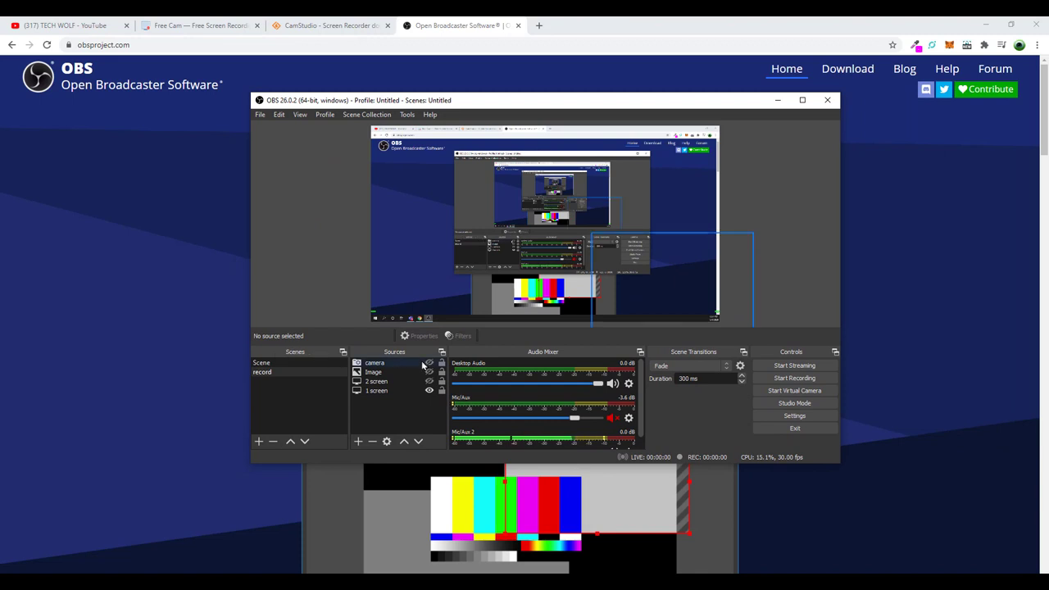
{"action": "mouse_move", "coordinate": [392, 362]}
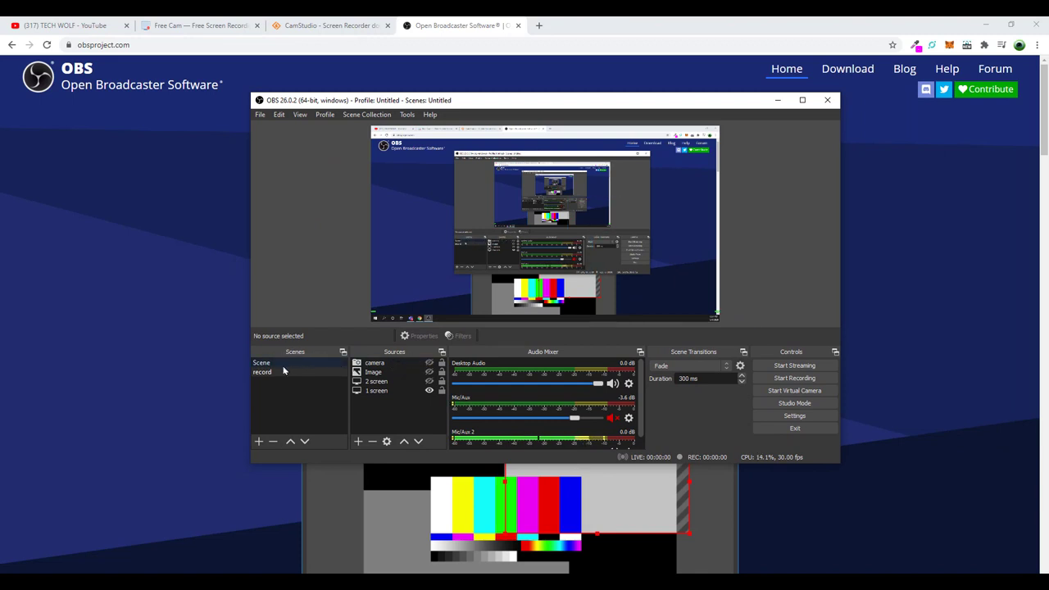
{"action": "left_click", "coordinate": [262, 371]}
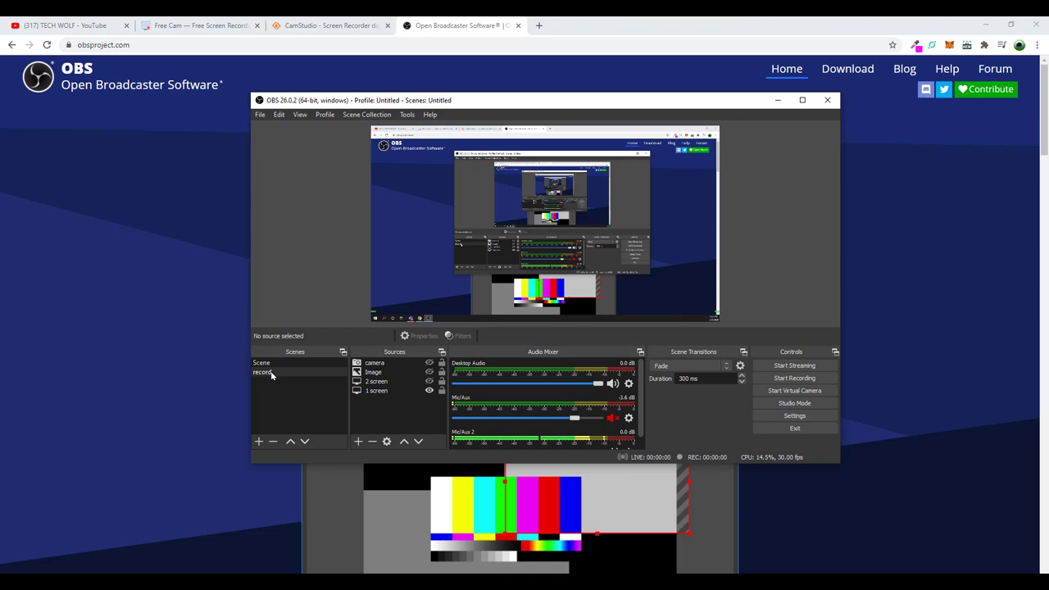
{"action": "mouse_move", "coordinate": [290, 378]}
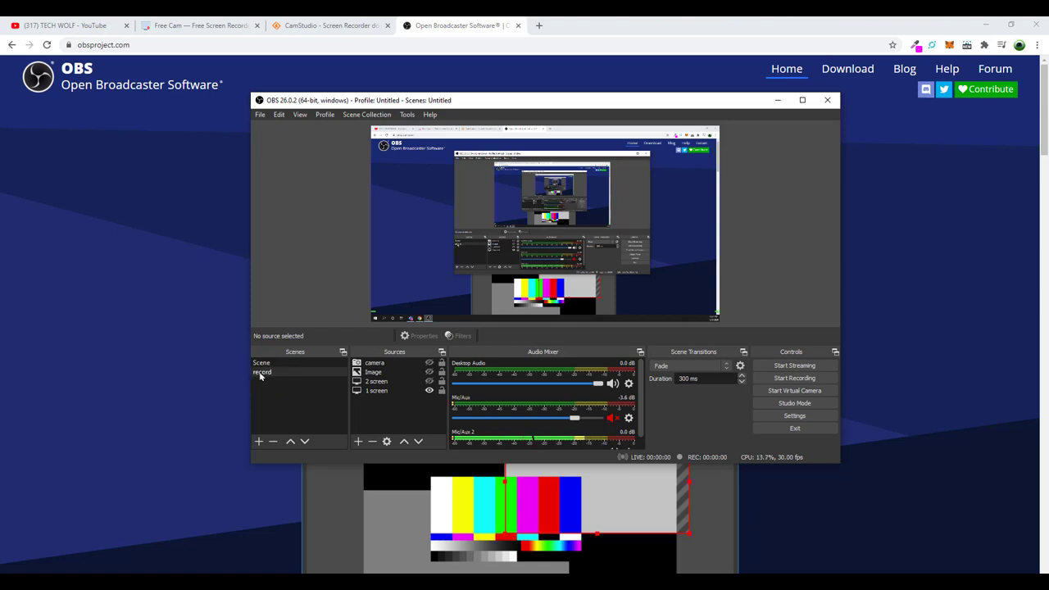
{"action": "mouse_move", "coordinate": [285, 376]}
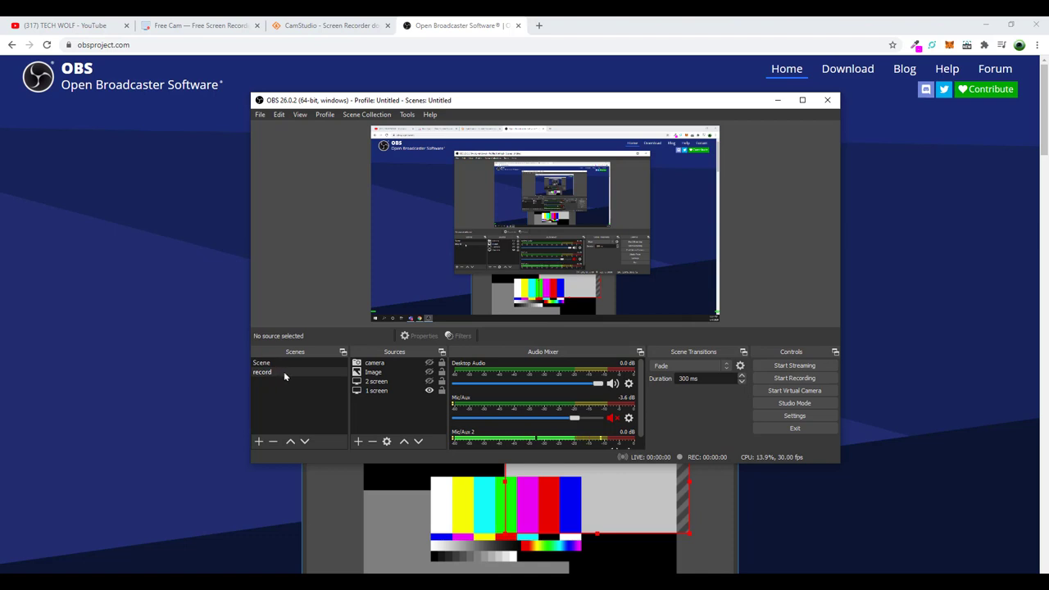
{"action": "left_click", "coordinate": [373, 372]}
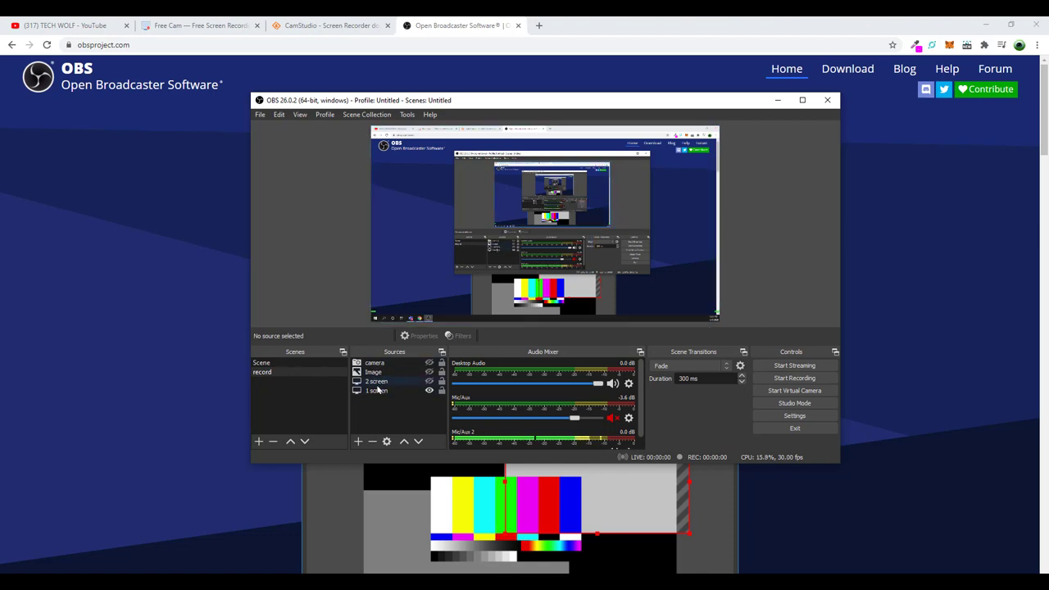
{"action": "left_click", "coordinate": [373, 363]}
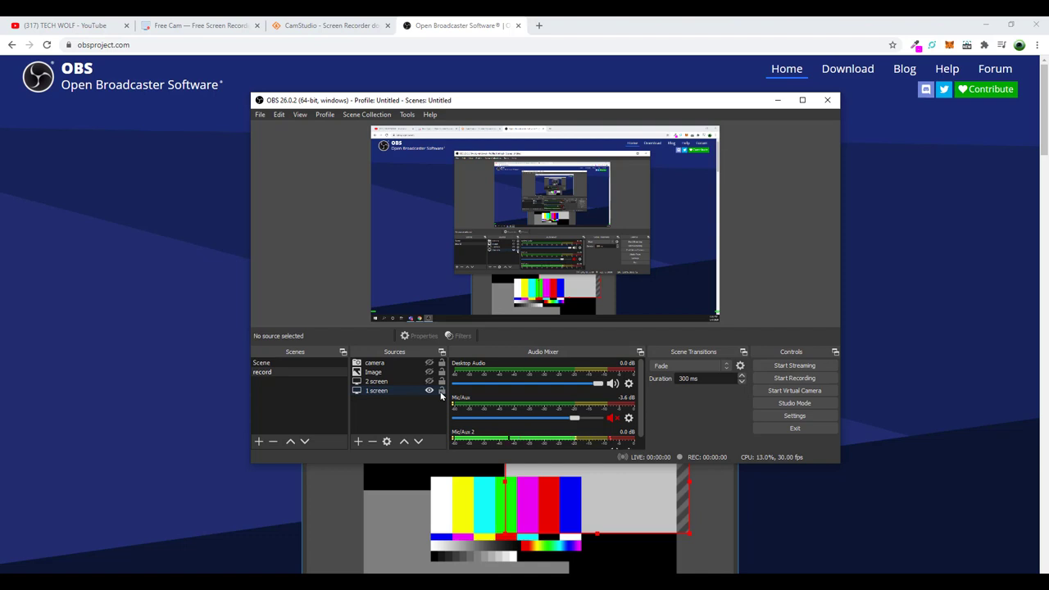
- Hide '1 screen' and make '2 screen' visible so the preview shows YouTube
{"action": "left_click", "coordinate": [428, 390]}
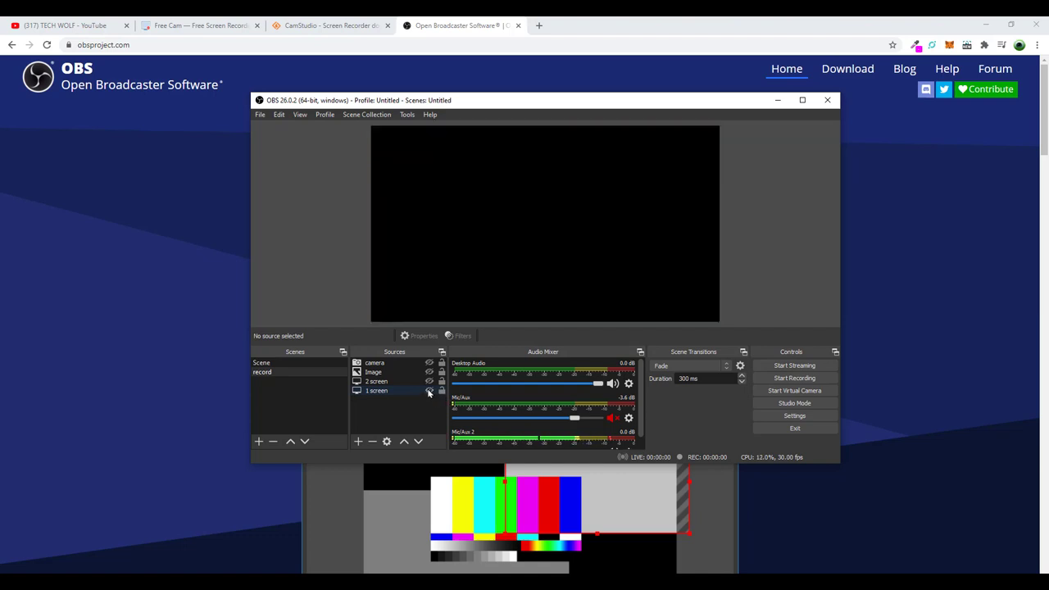
{"action": "left_click", "coordinate": [429, 390]}
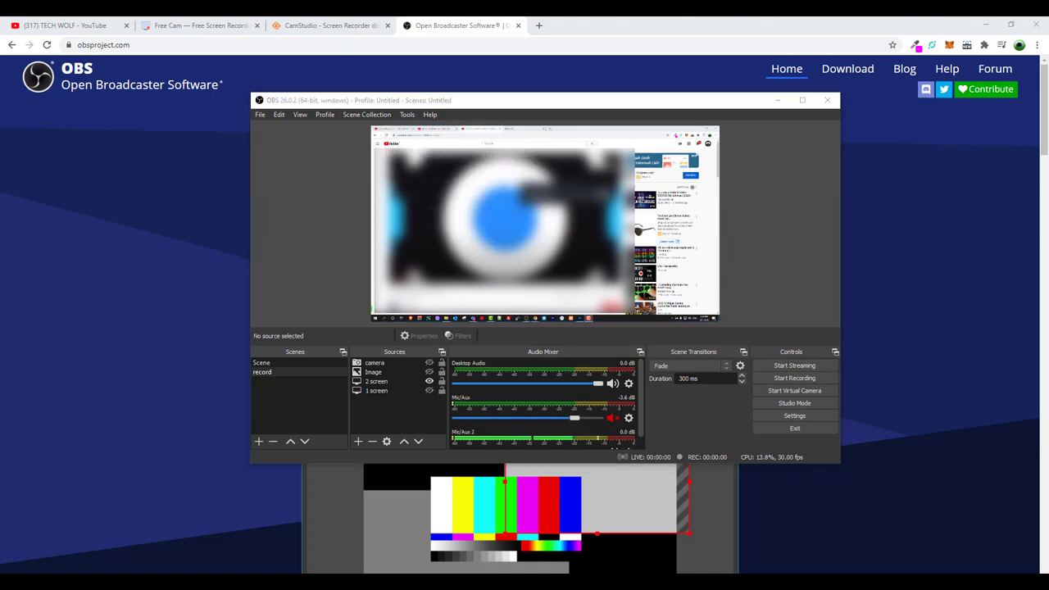
{"action": "left_click", "coordinate": [375, 362]}
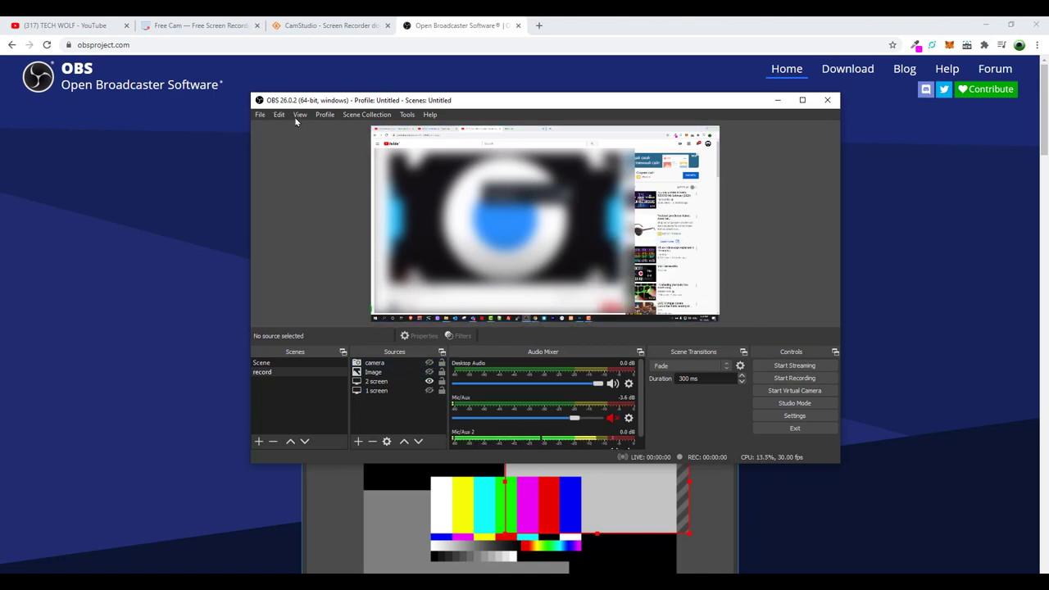
{"action": "mouse_move", "coordinate": [304, 181]}
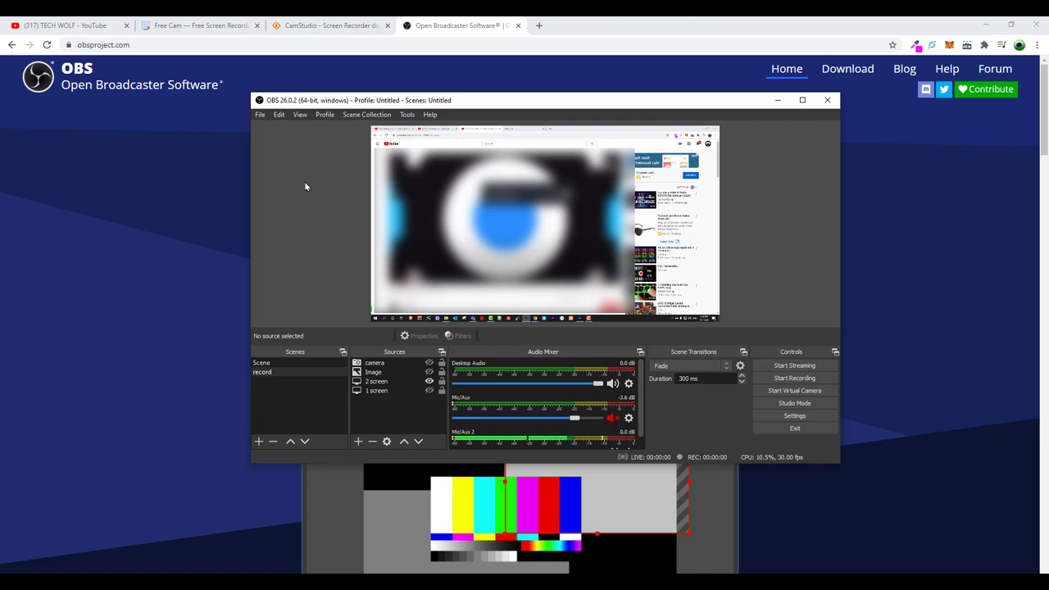
- Minimize OBS Studio and scroll to the Twitch, Facebook and api.video sponsors
{"action": "left_click", "coordinate": [827, 99]}
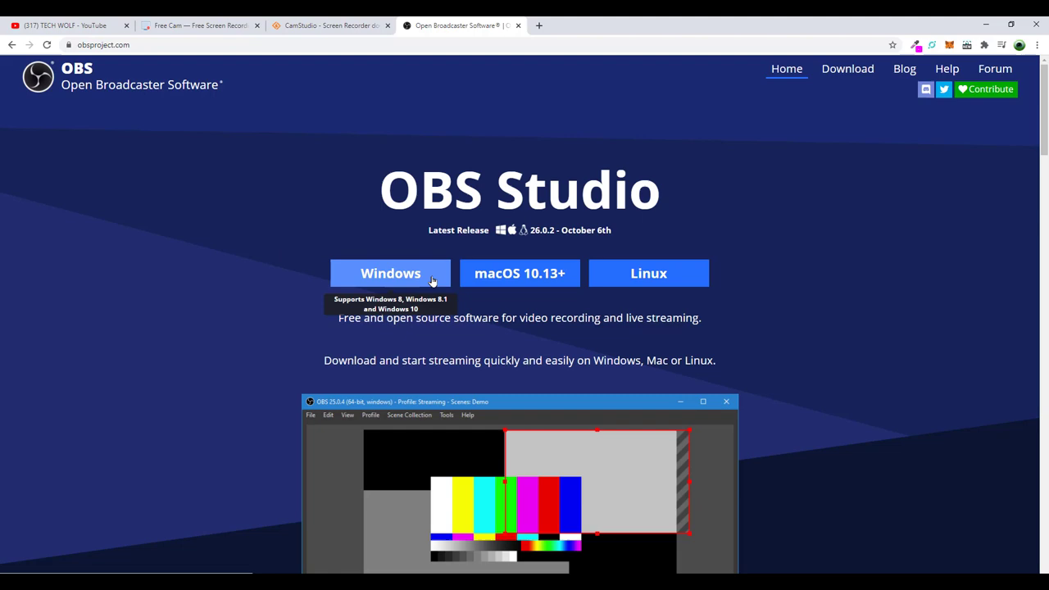
{"action": "mouse_move", "coordinate": [520, 273]}
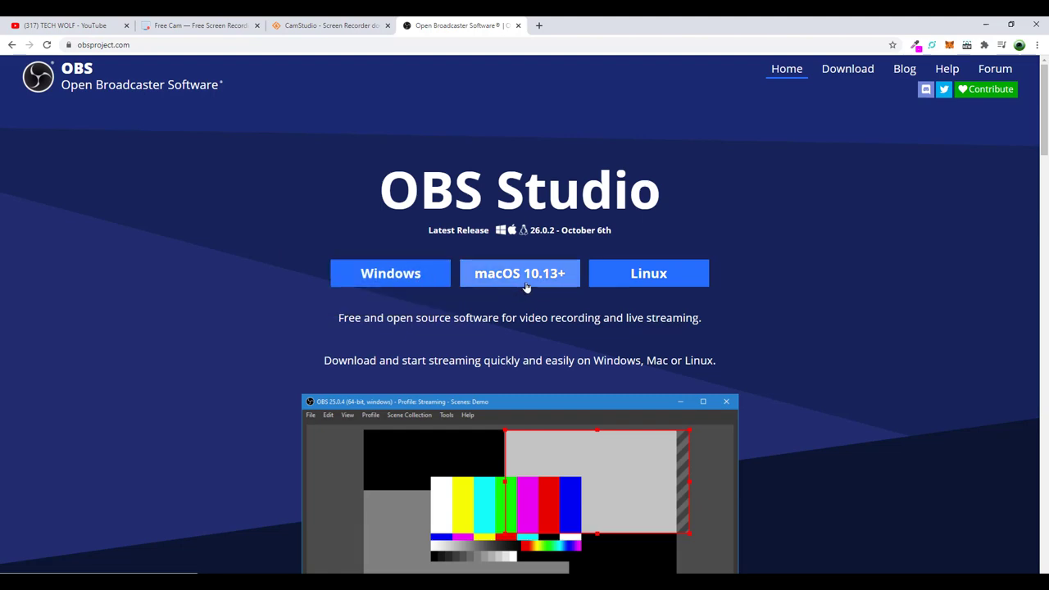
{"action": "scroll", "scroll_direction": "down", "scroll_amount": 3}
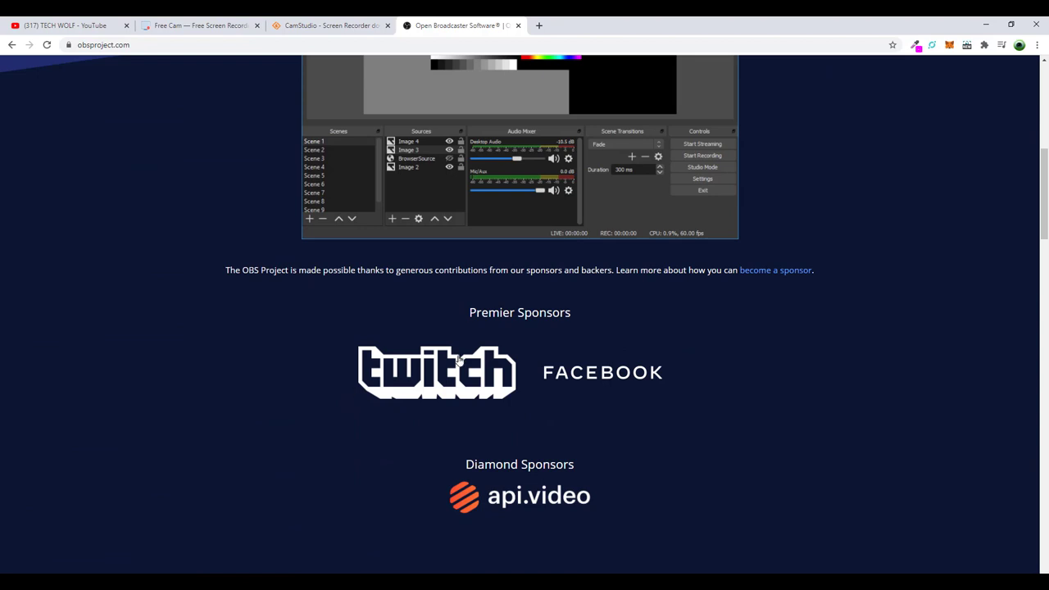
{"action": "mouse_move", "coordinate": [625, 385]}
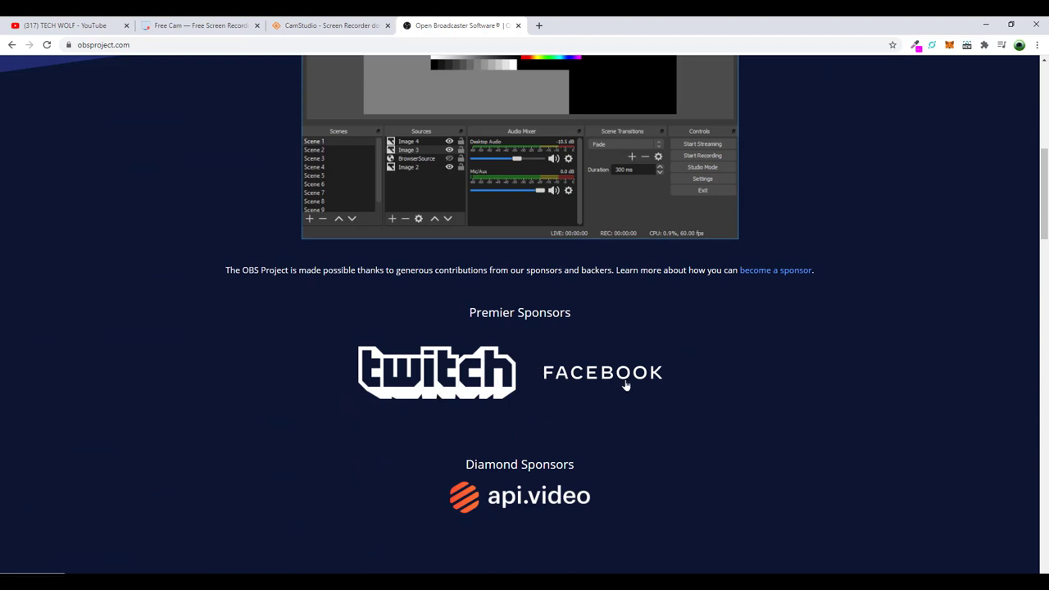